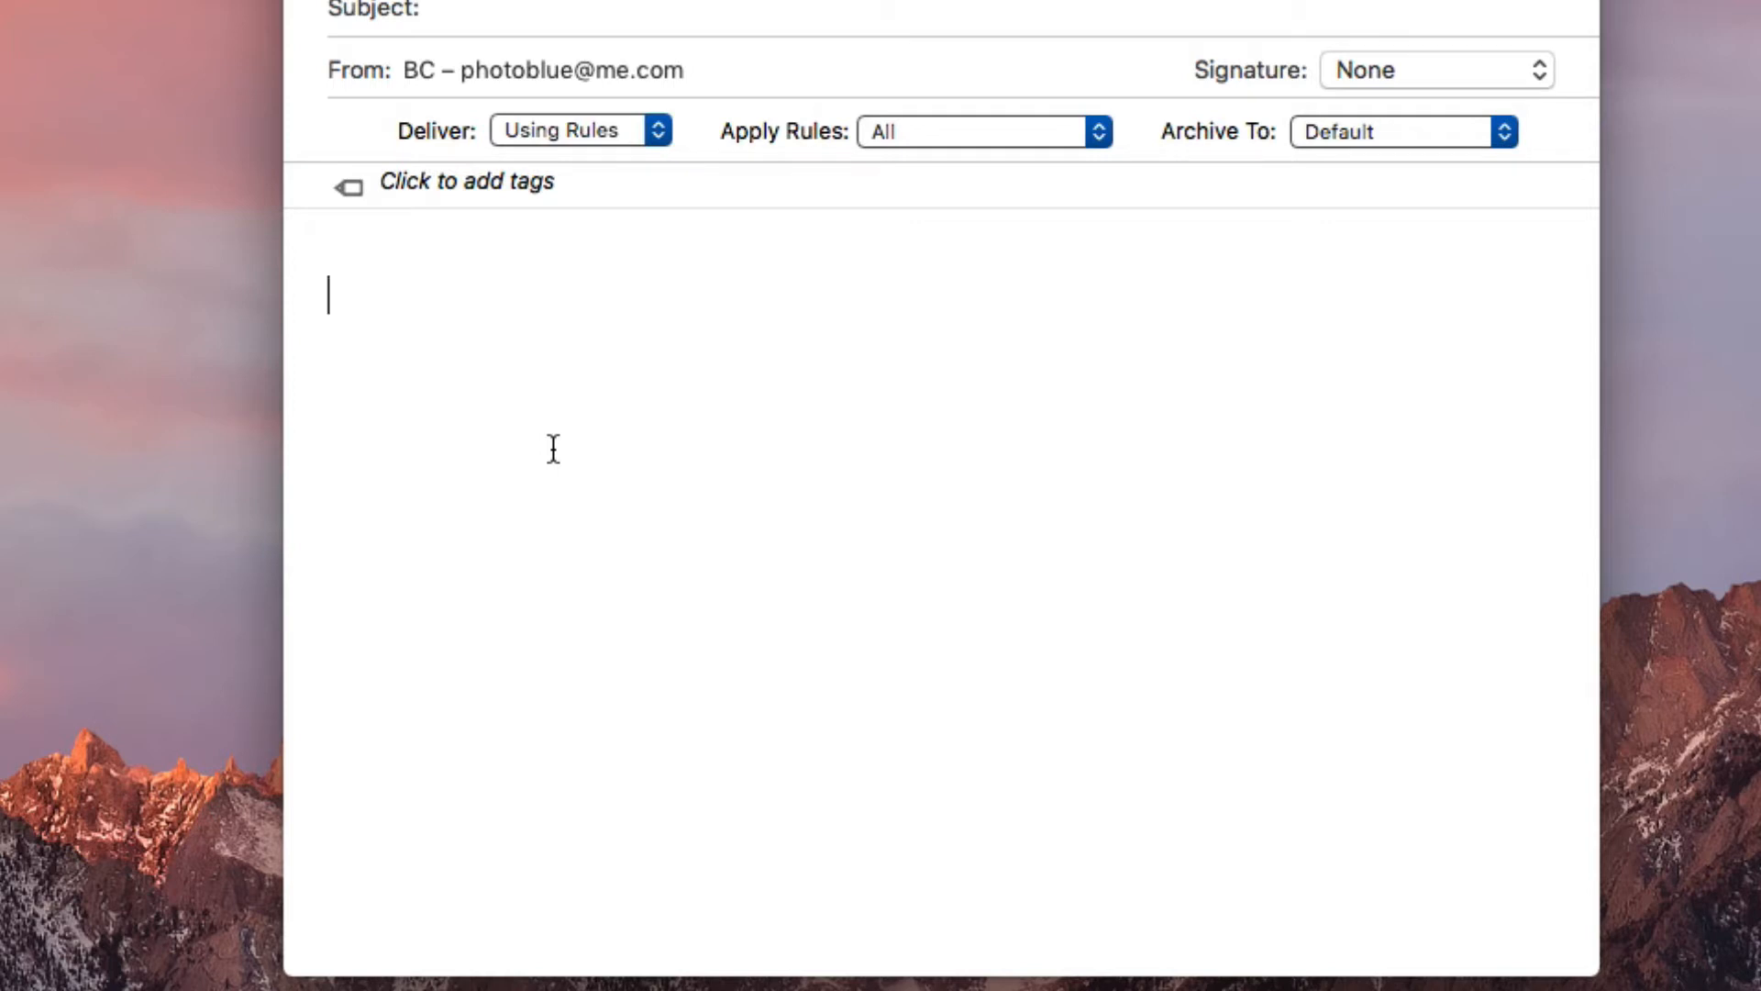
Type 'This video' in the message and create a TextExpander snippet from 'video'
text(This video)
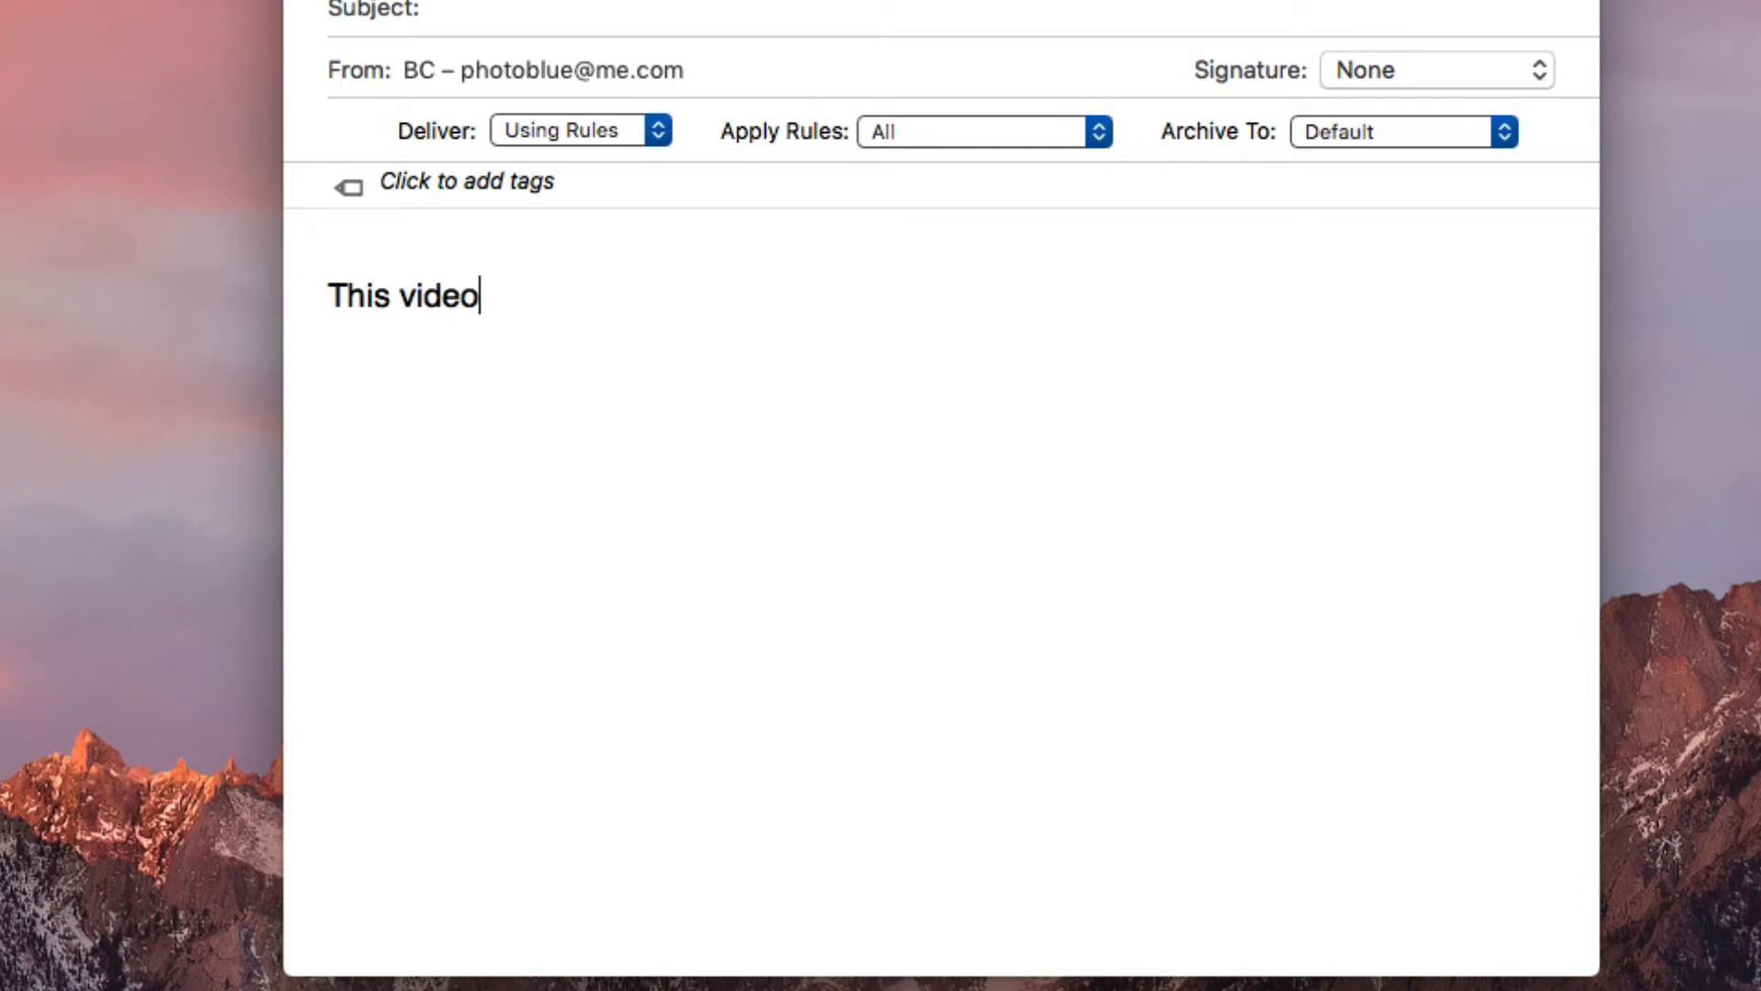
text(ss)
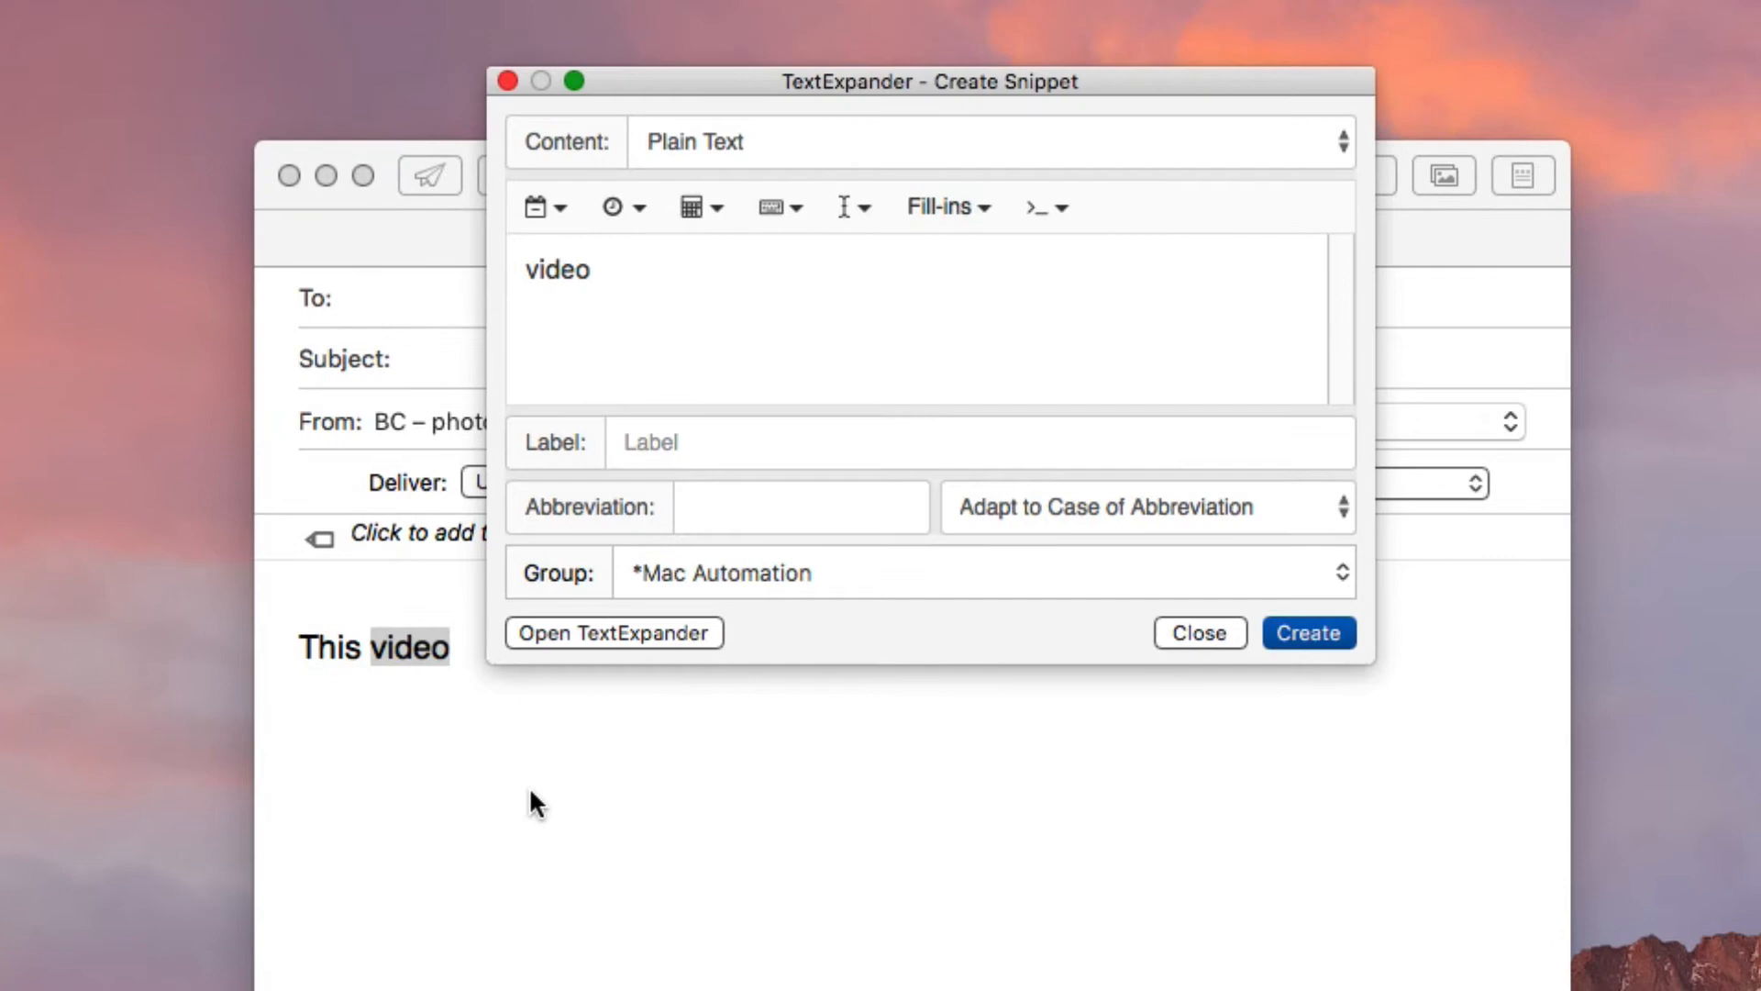
mouse_move(801, 96)
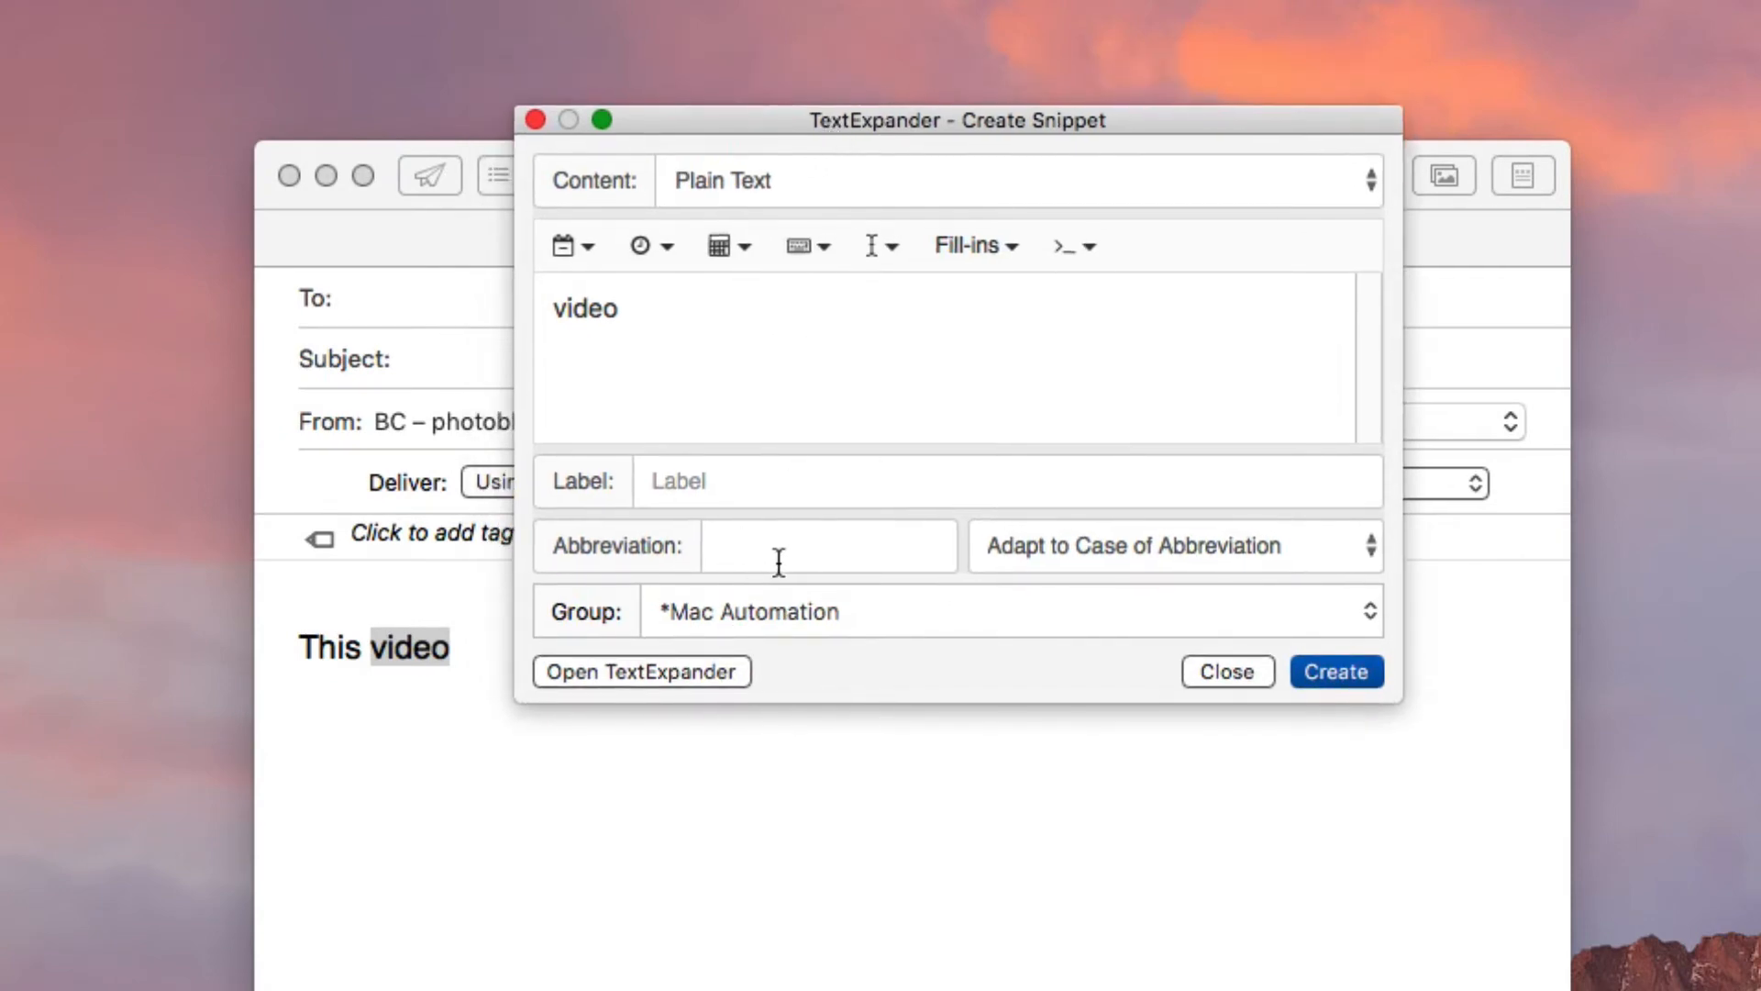
Try the abbreviation 'vd', then close the snippet window without saving
text(vd)
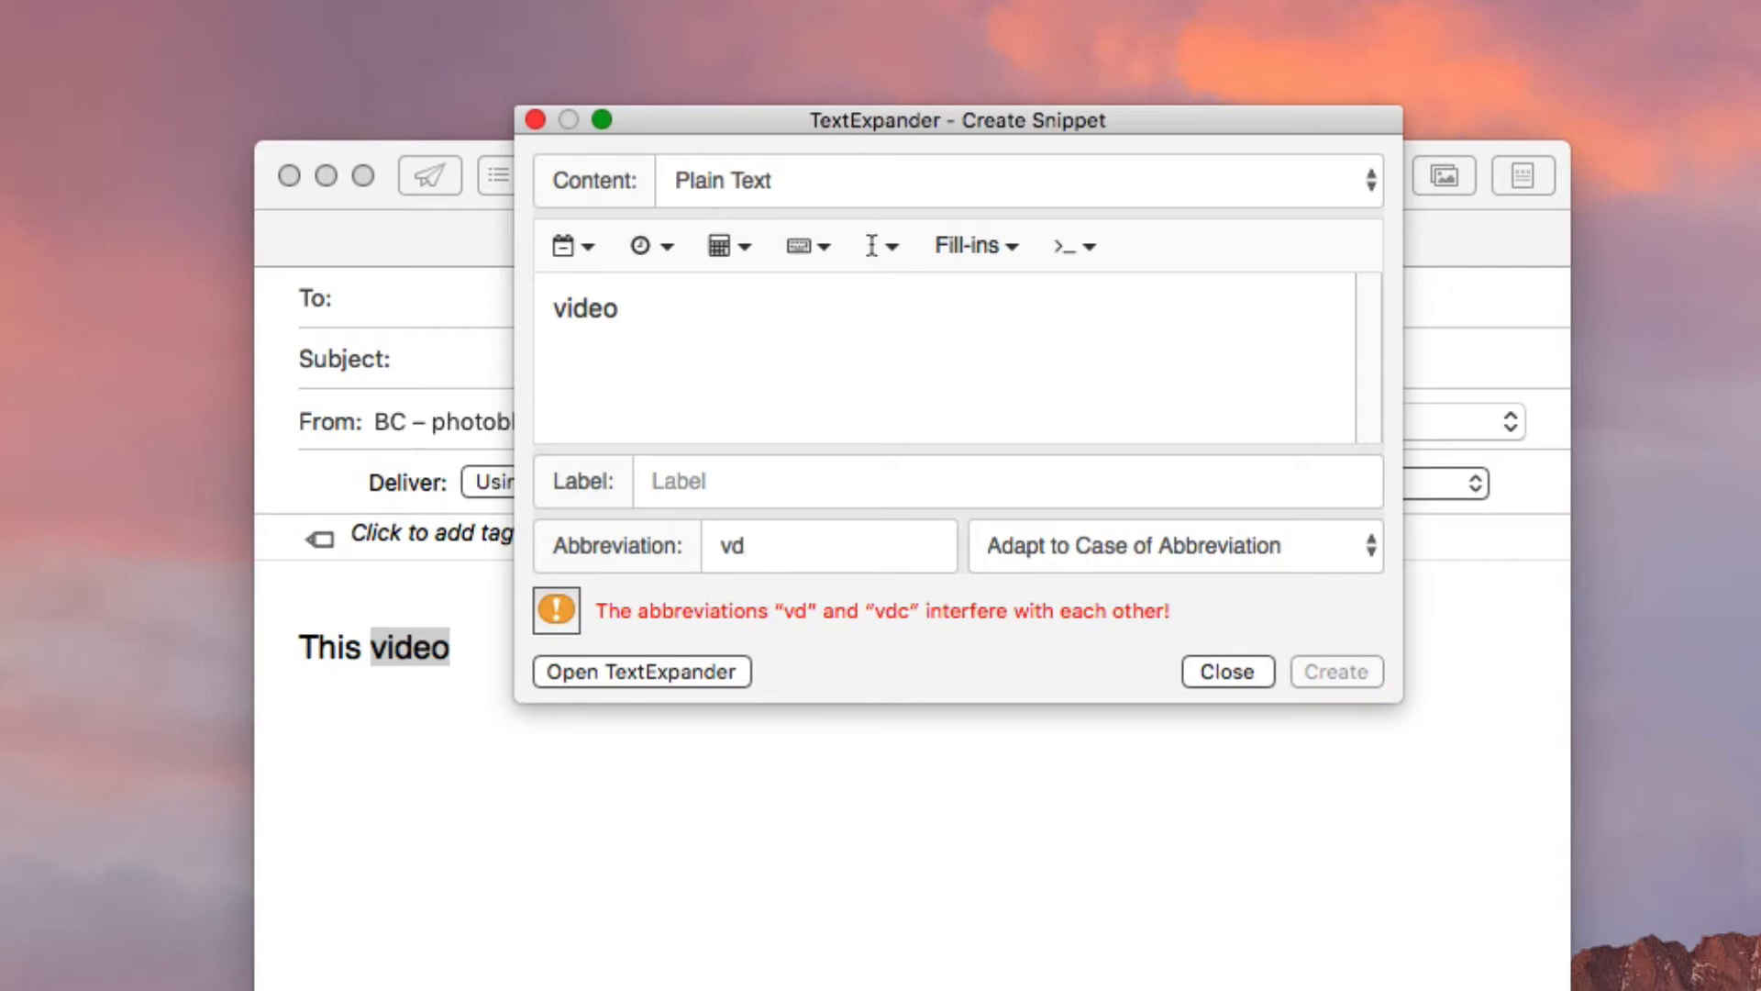
mouse_move(802, 552)
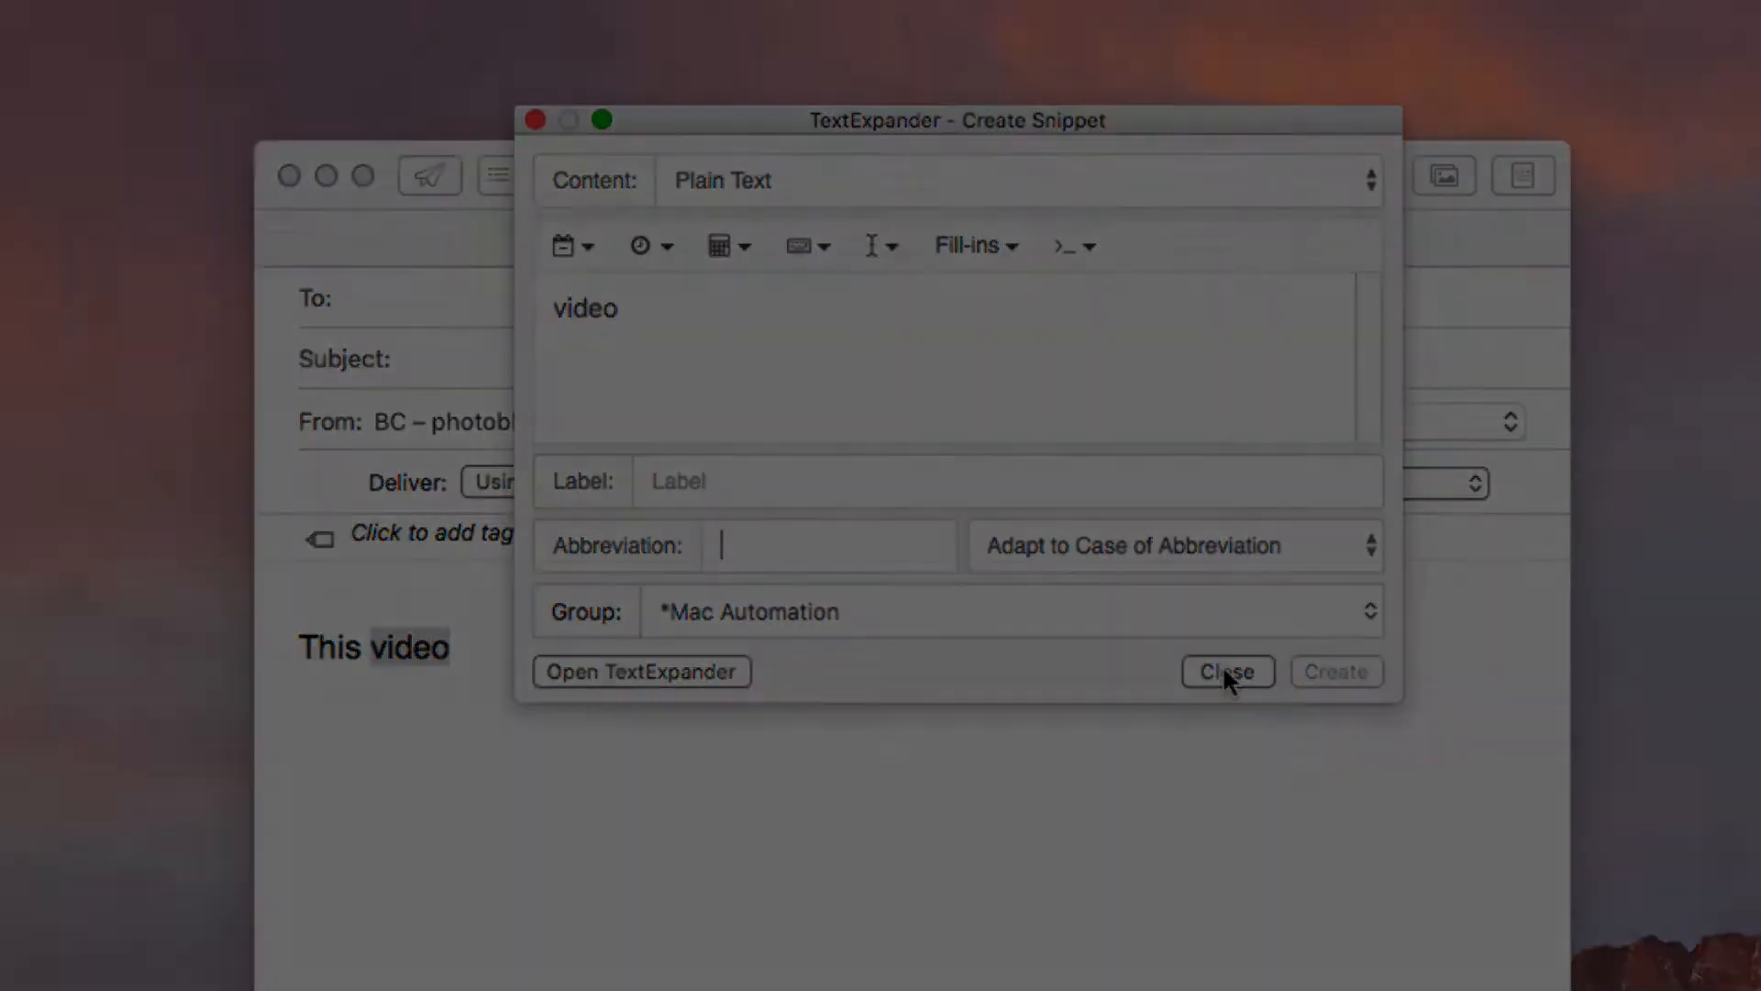
click(1225, 671)
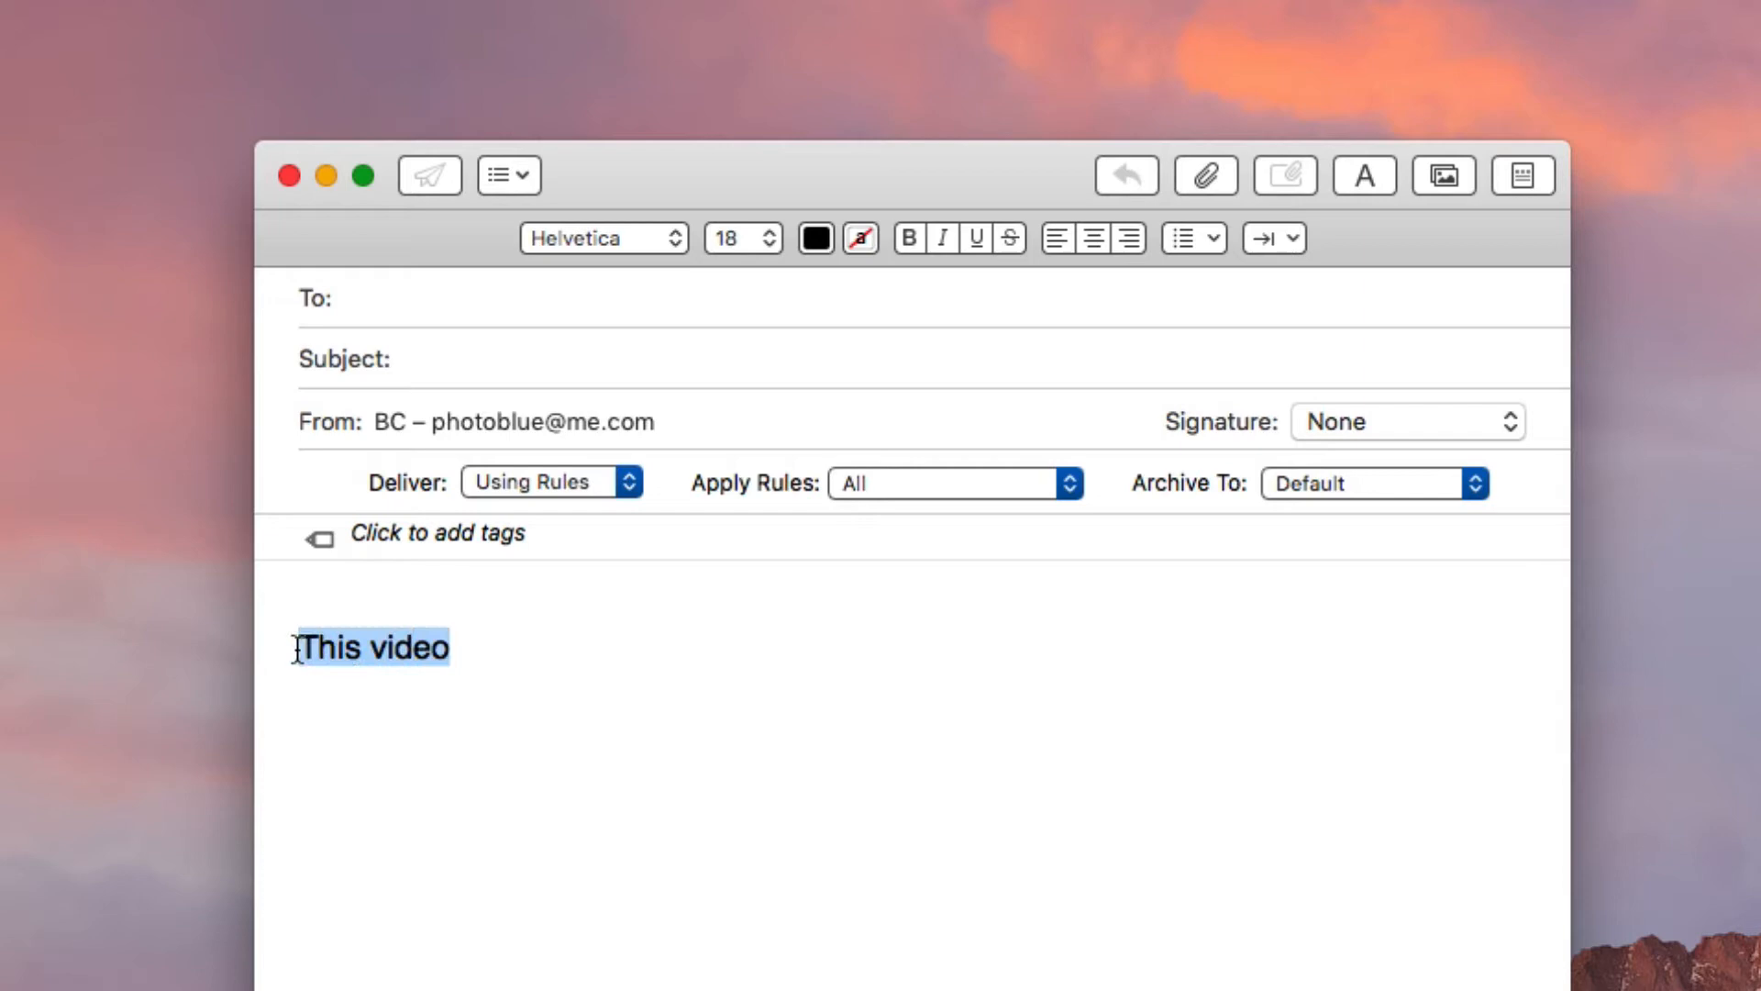
Create a new snippet from the selected phrase via the PopClip bar
right_click(371, 646)
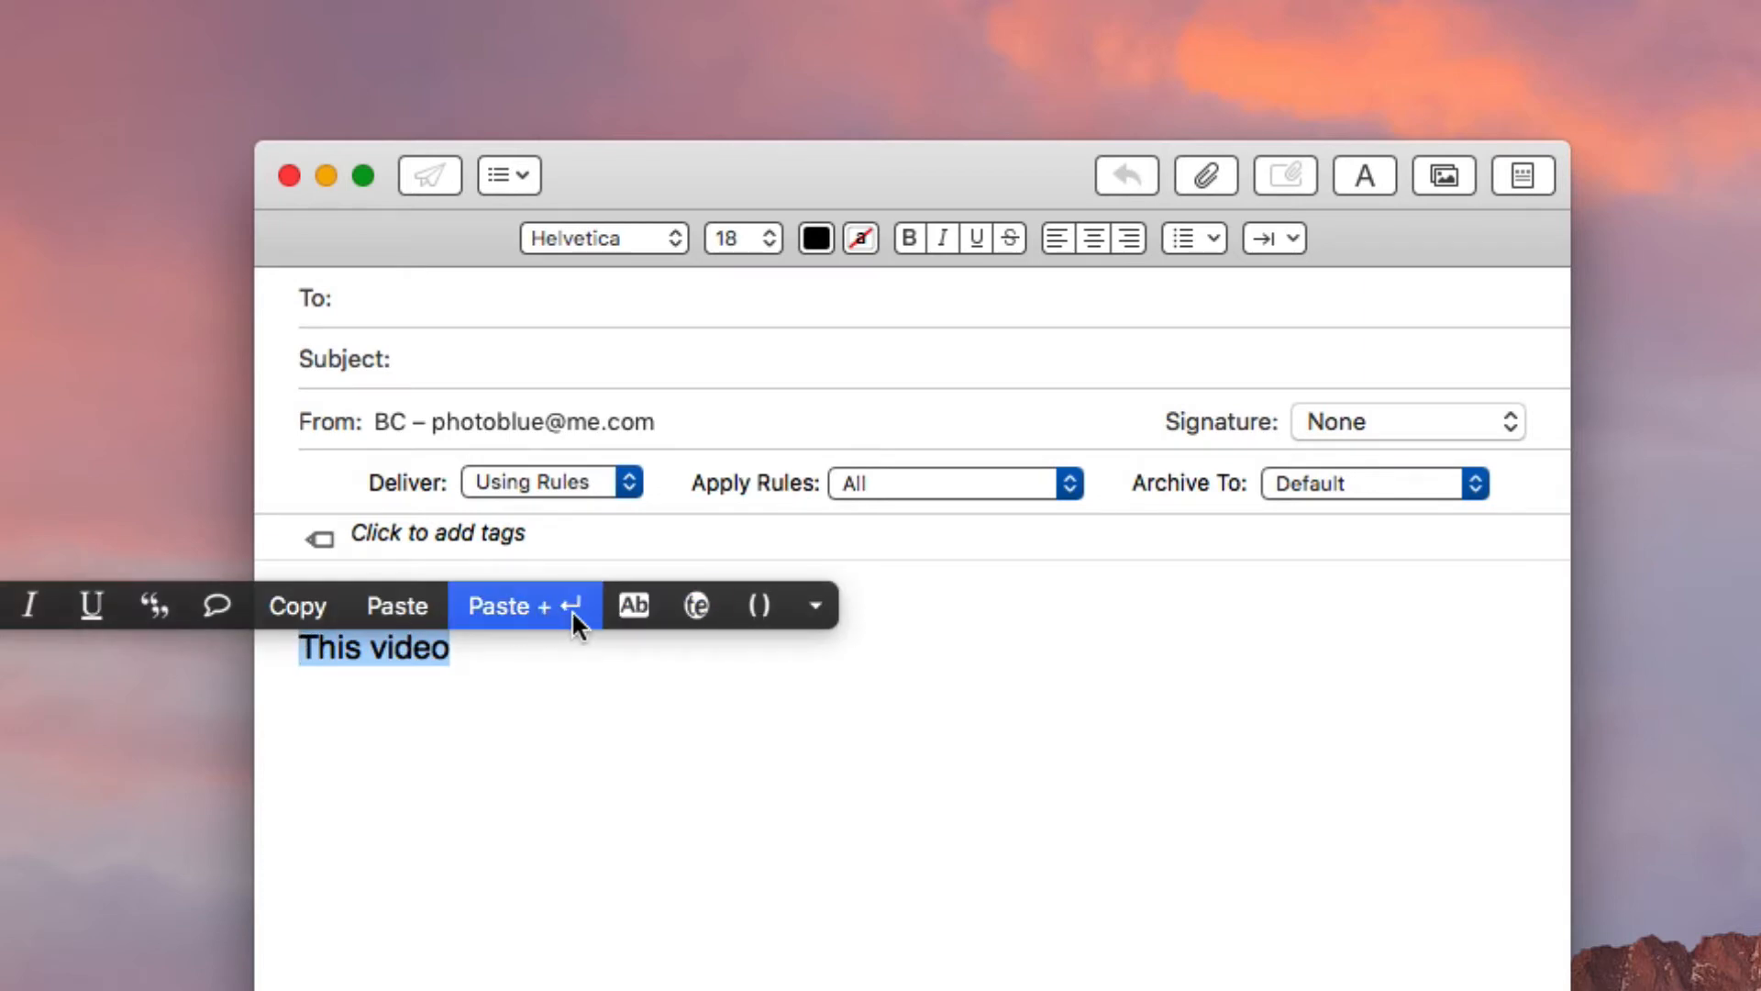
mouse_move(696, 606)
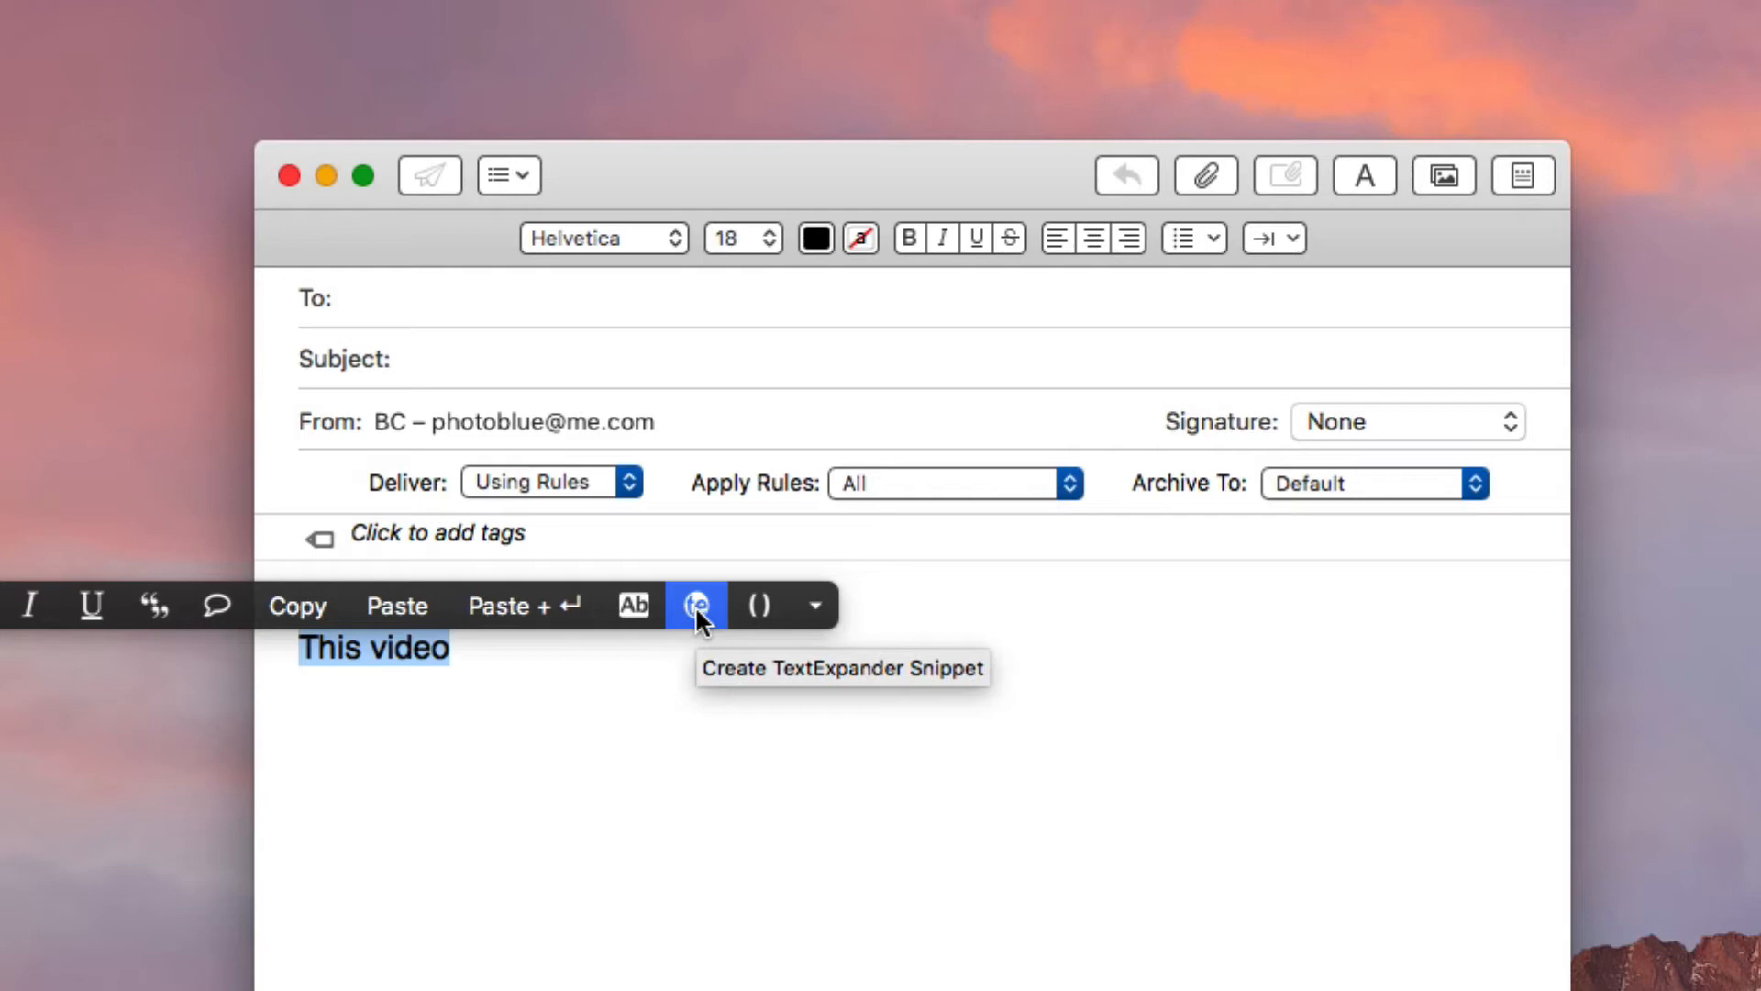
click(696, 606)
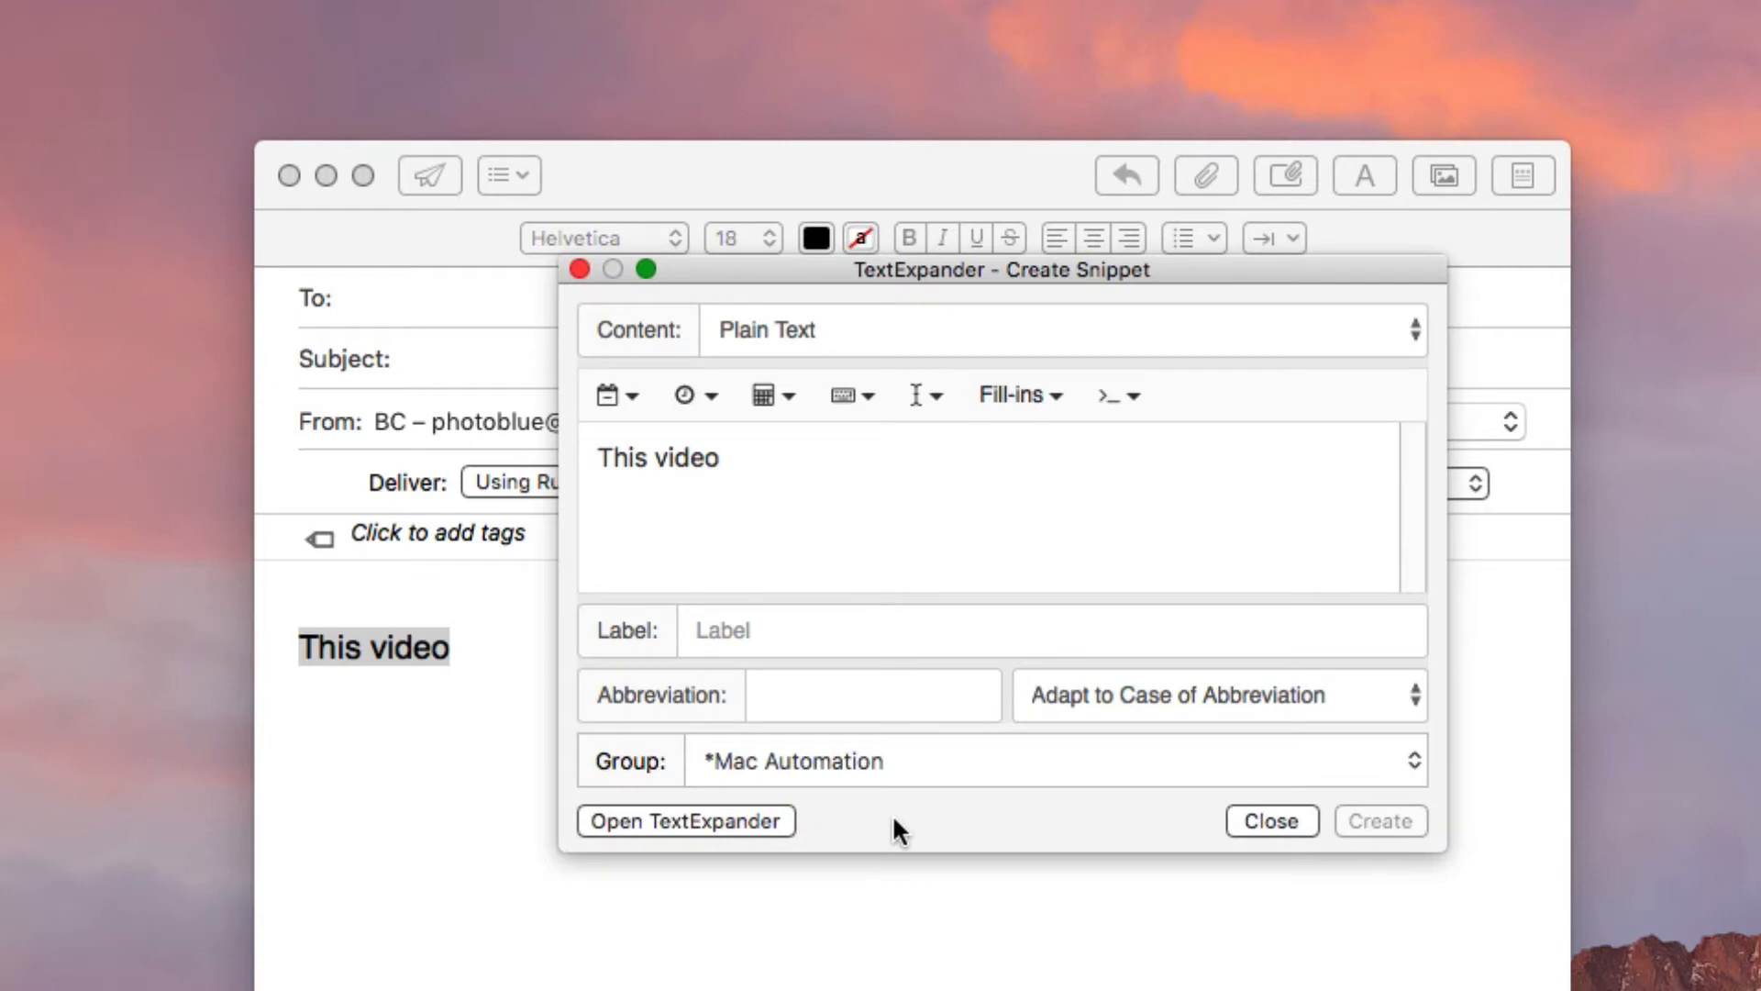
click(1271, 821)
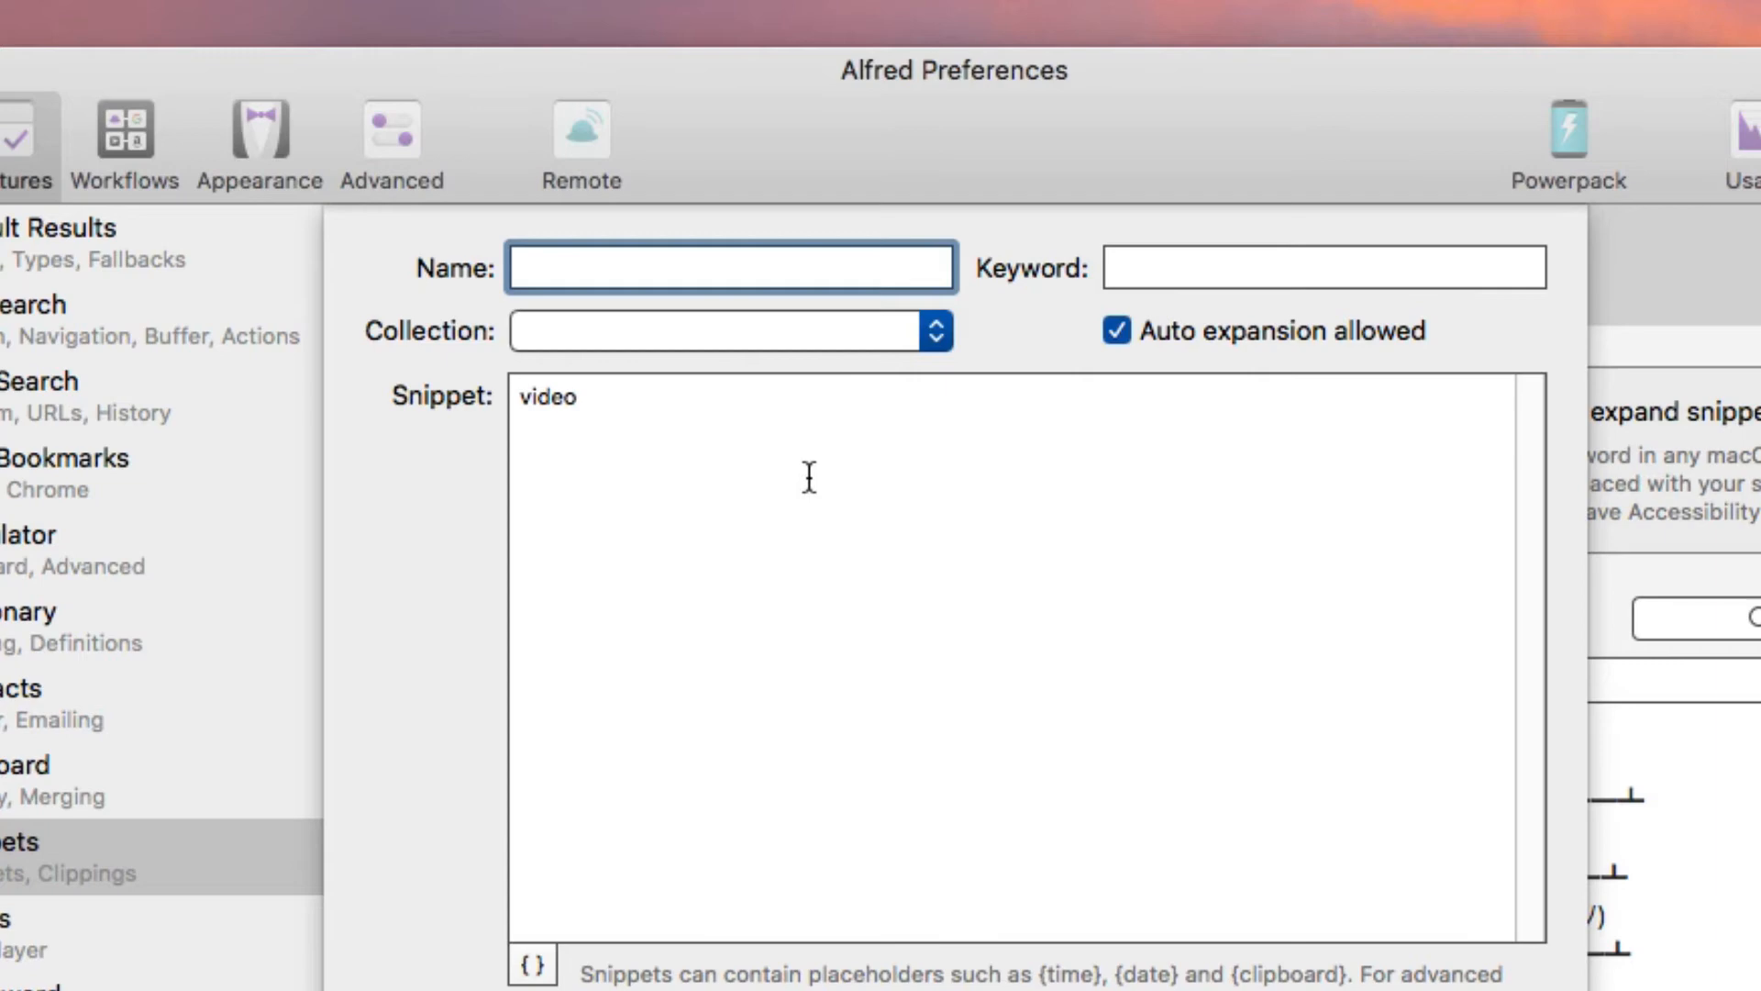
mouse_move(606, 401)
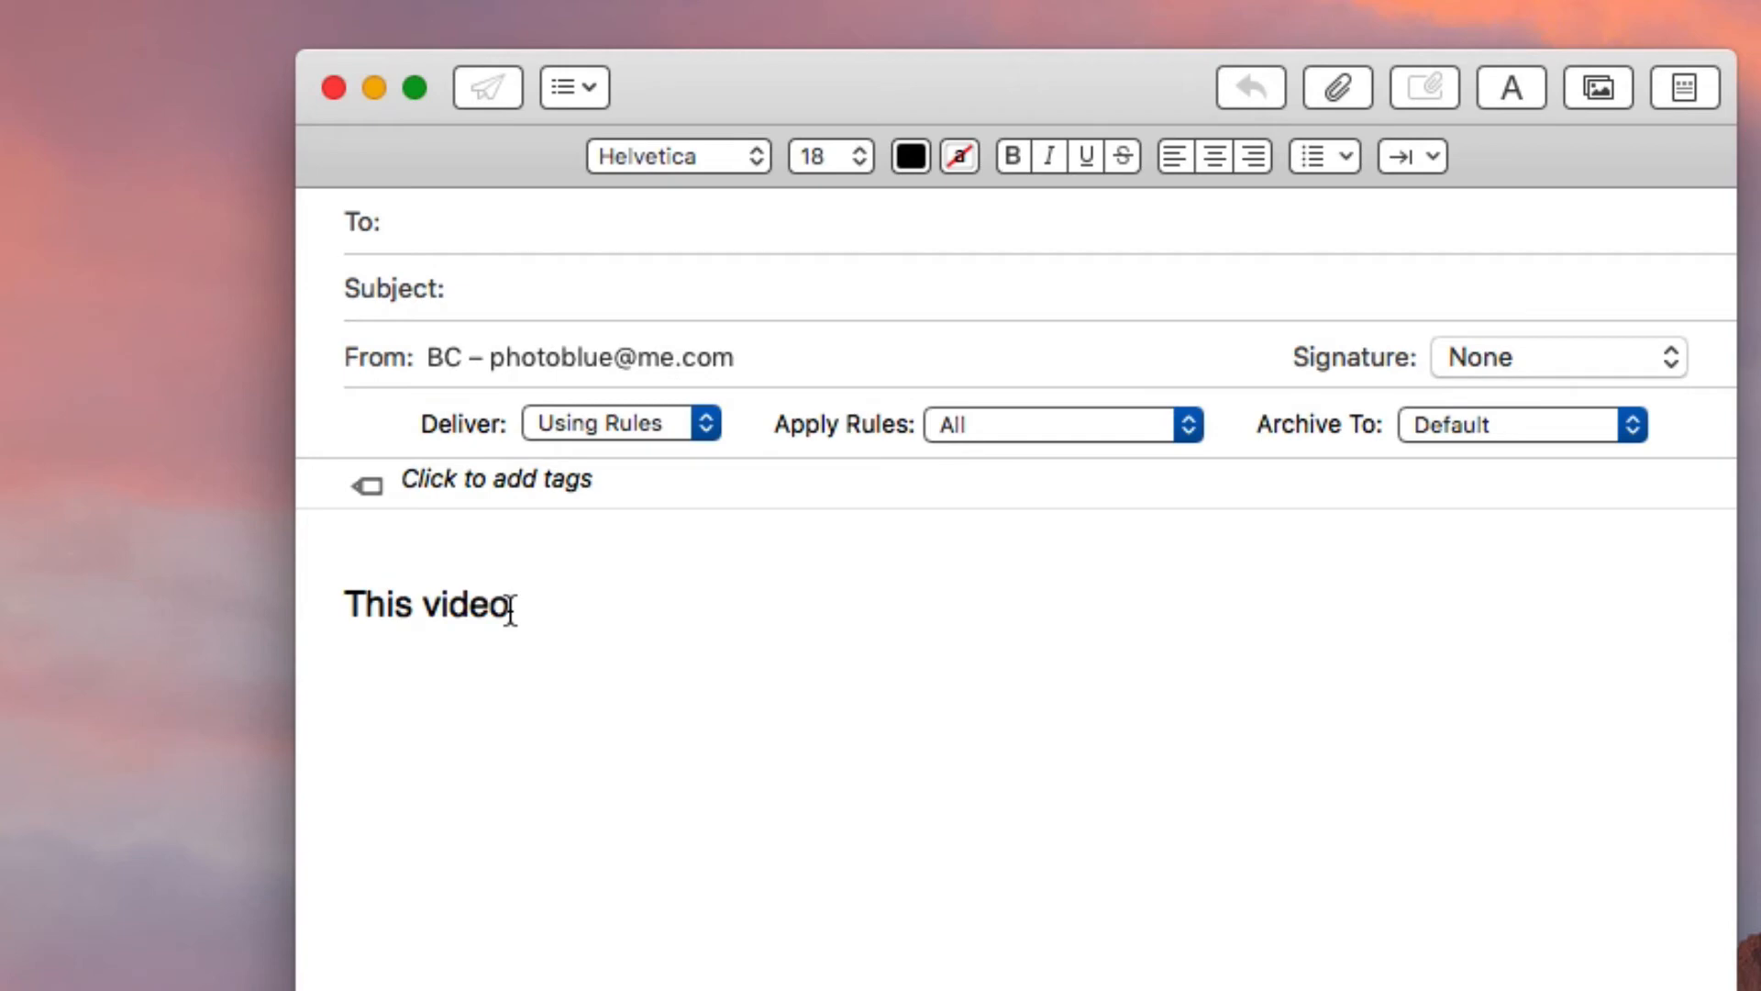
text(Keyboard Maestro)
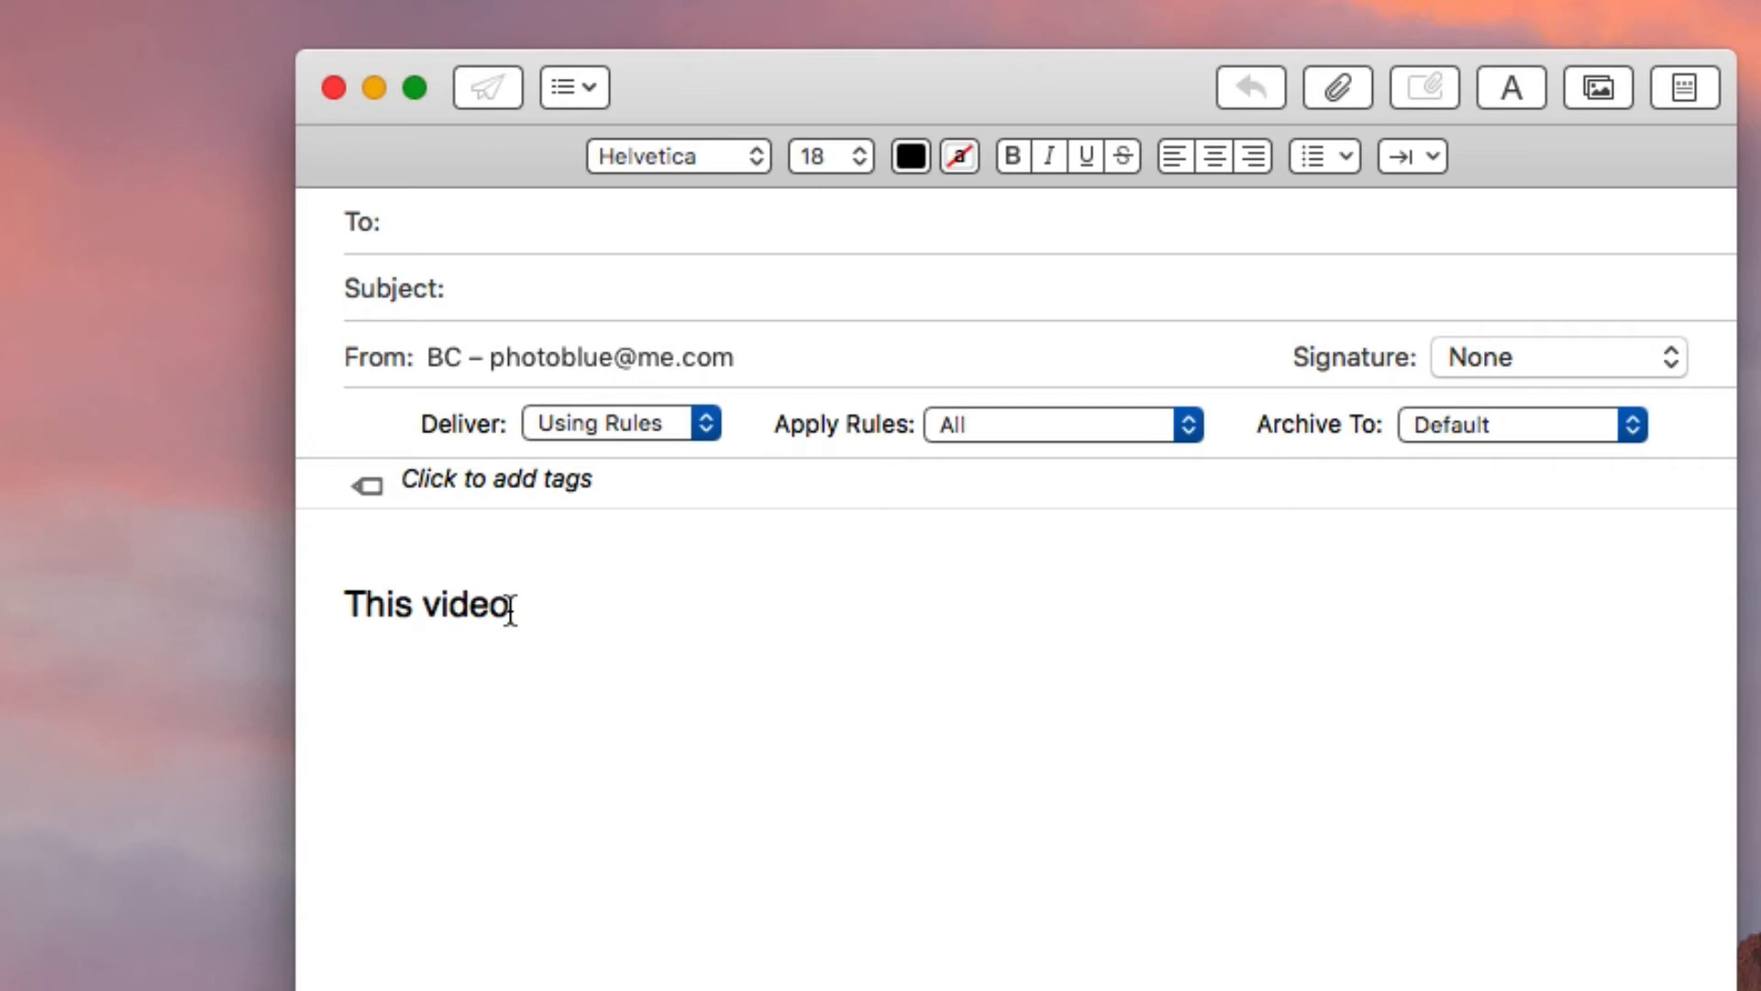
text(tp)
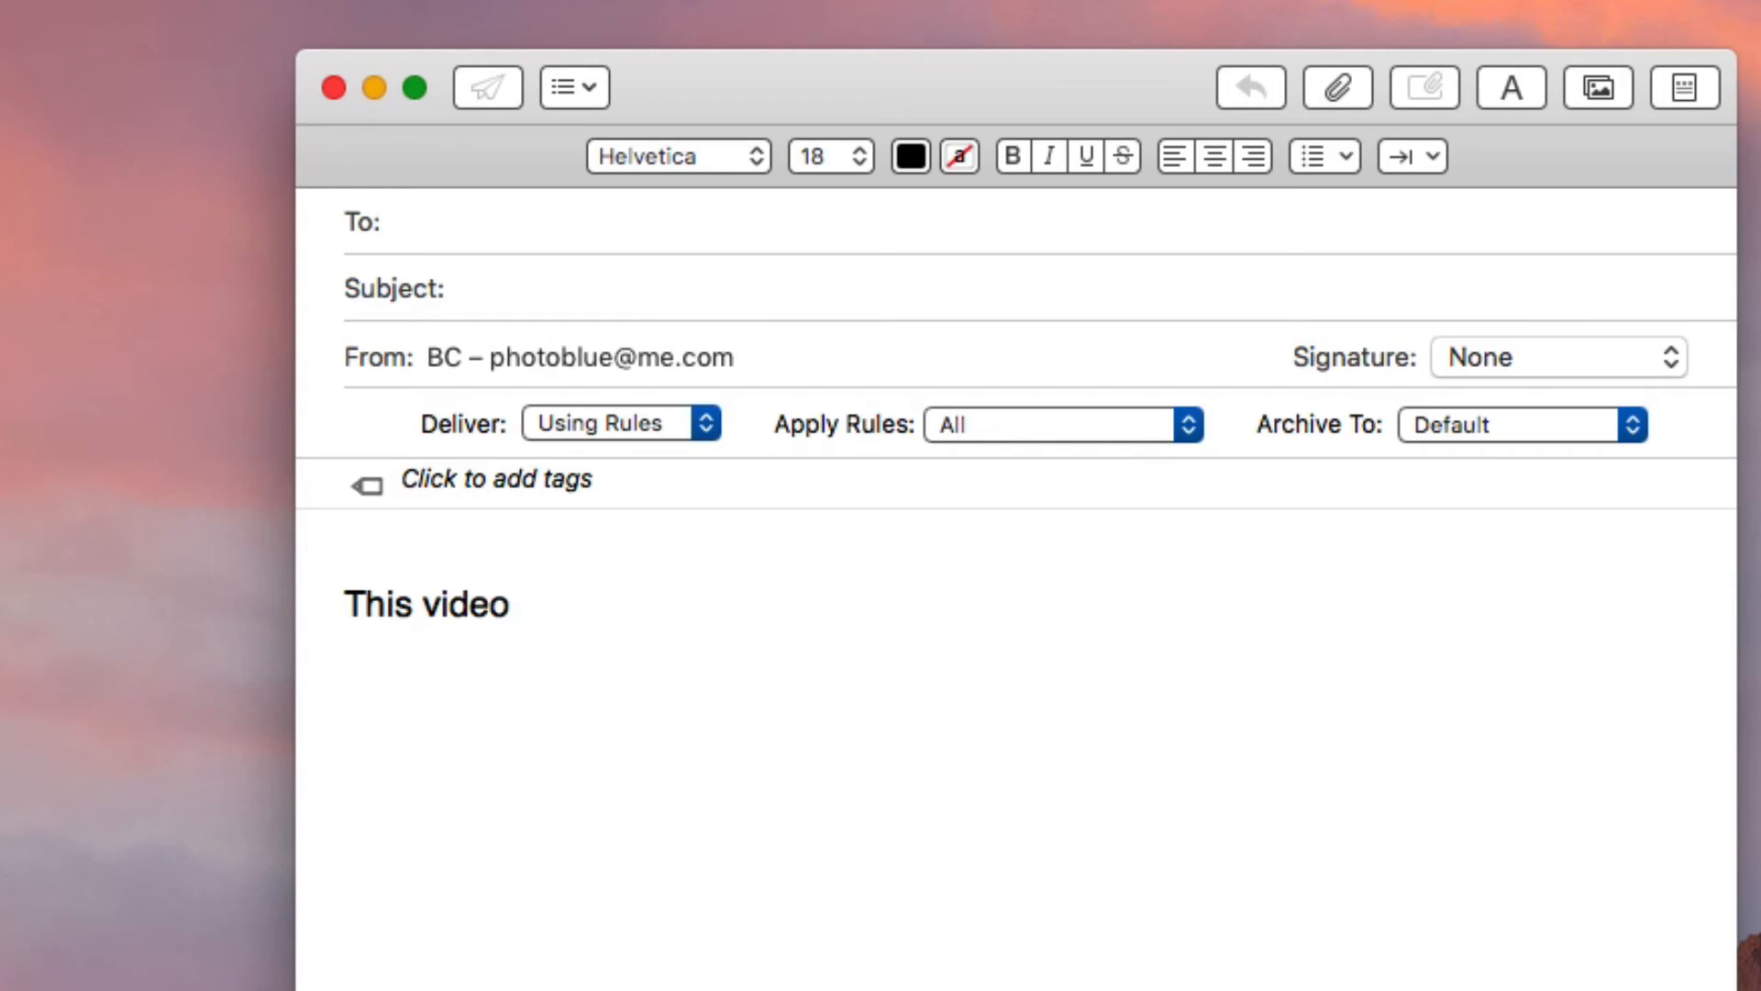
text(f)
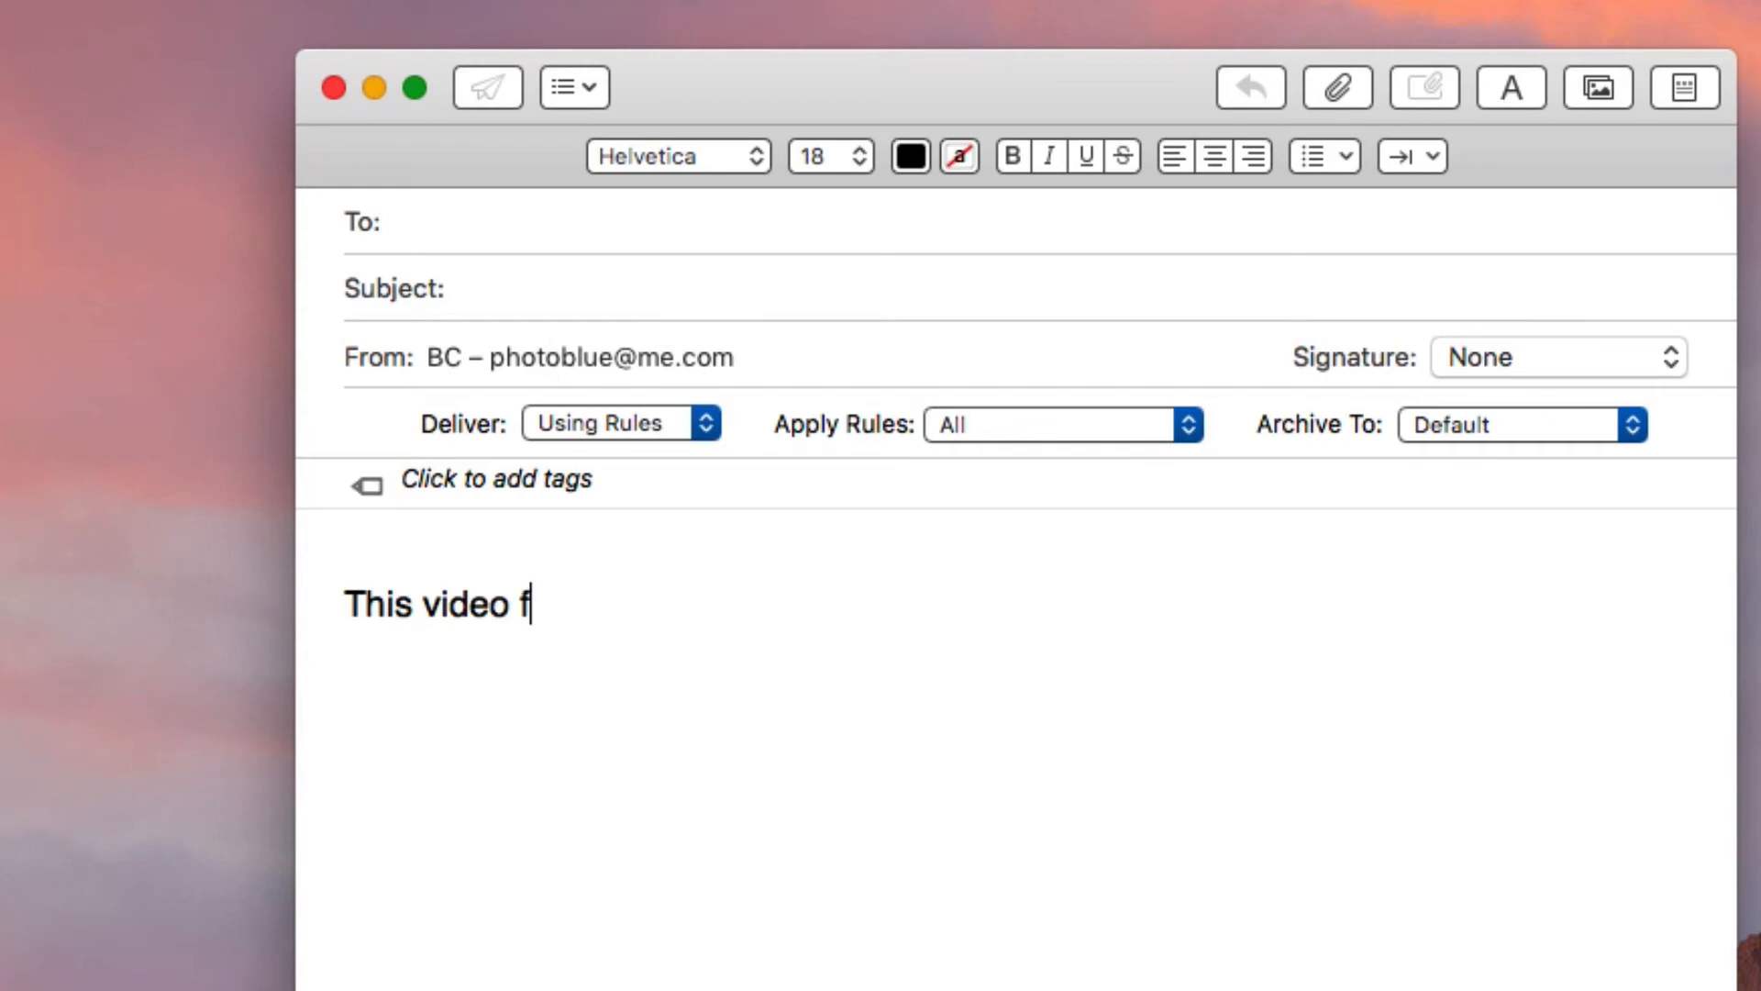
text(video video)
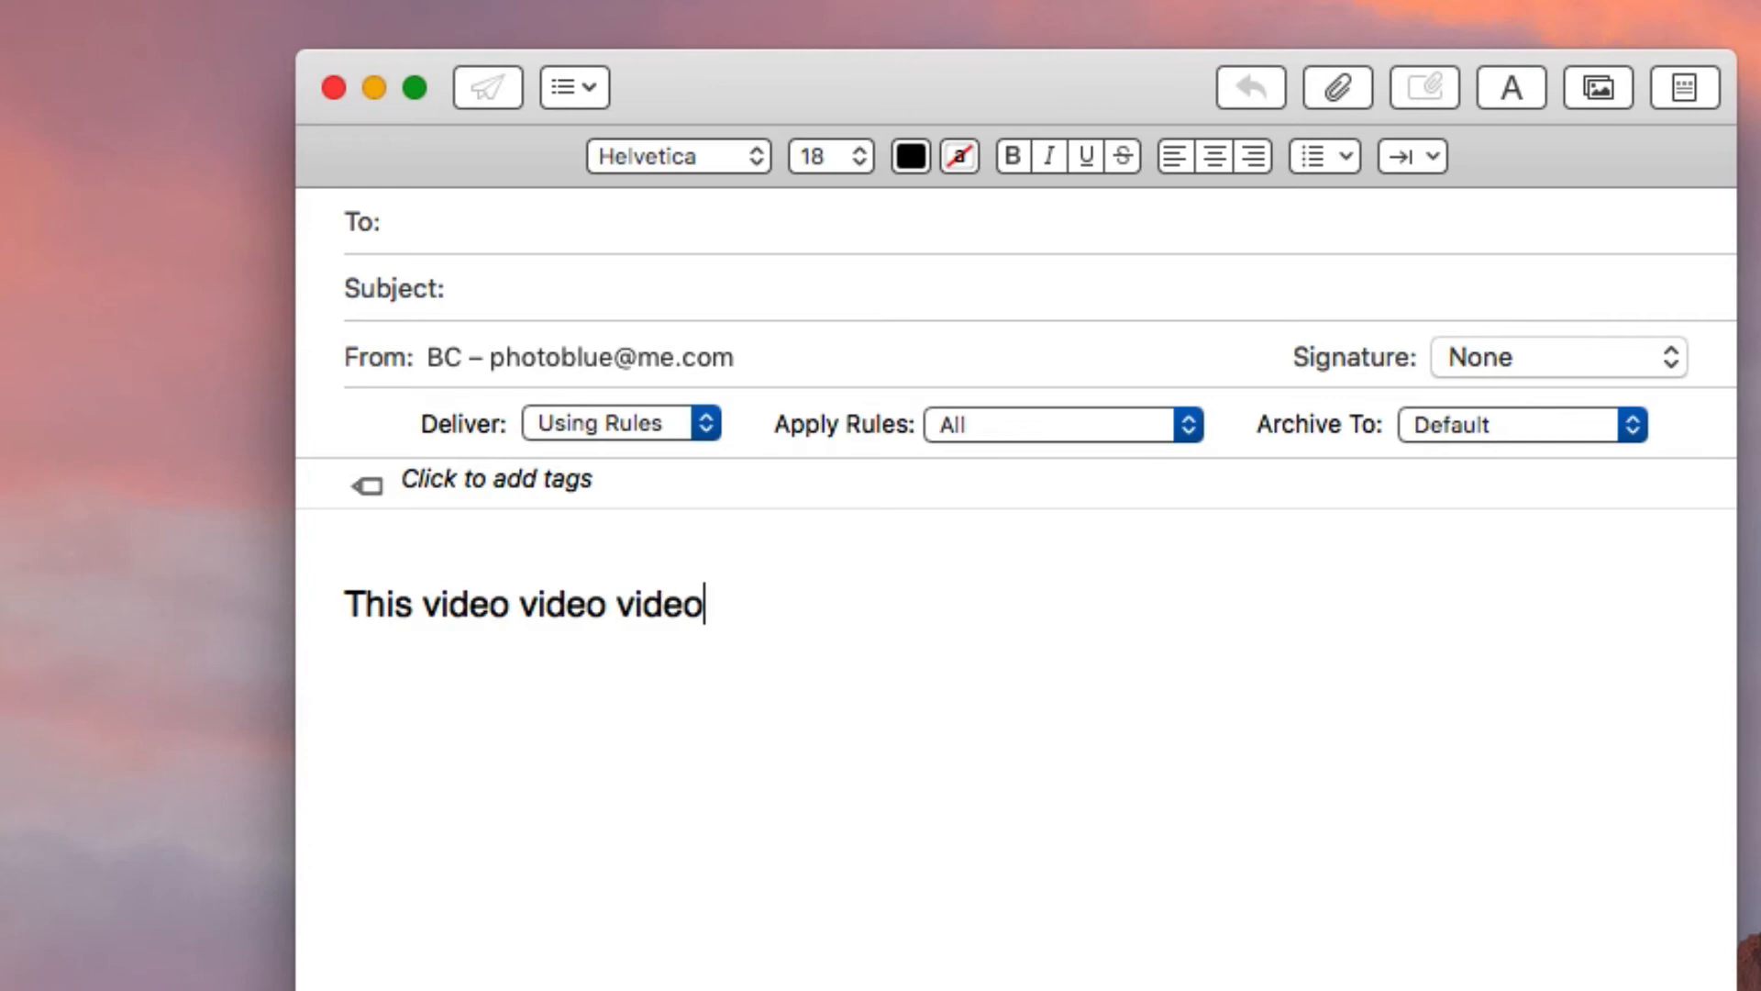
text(" ")
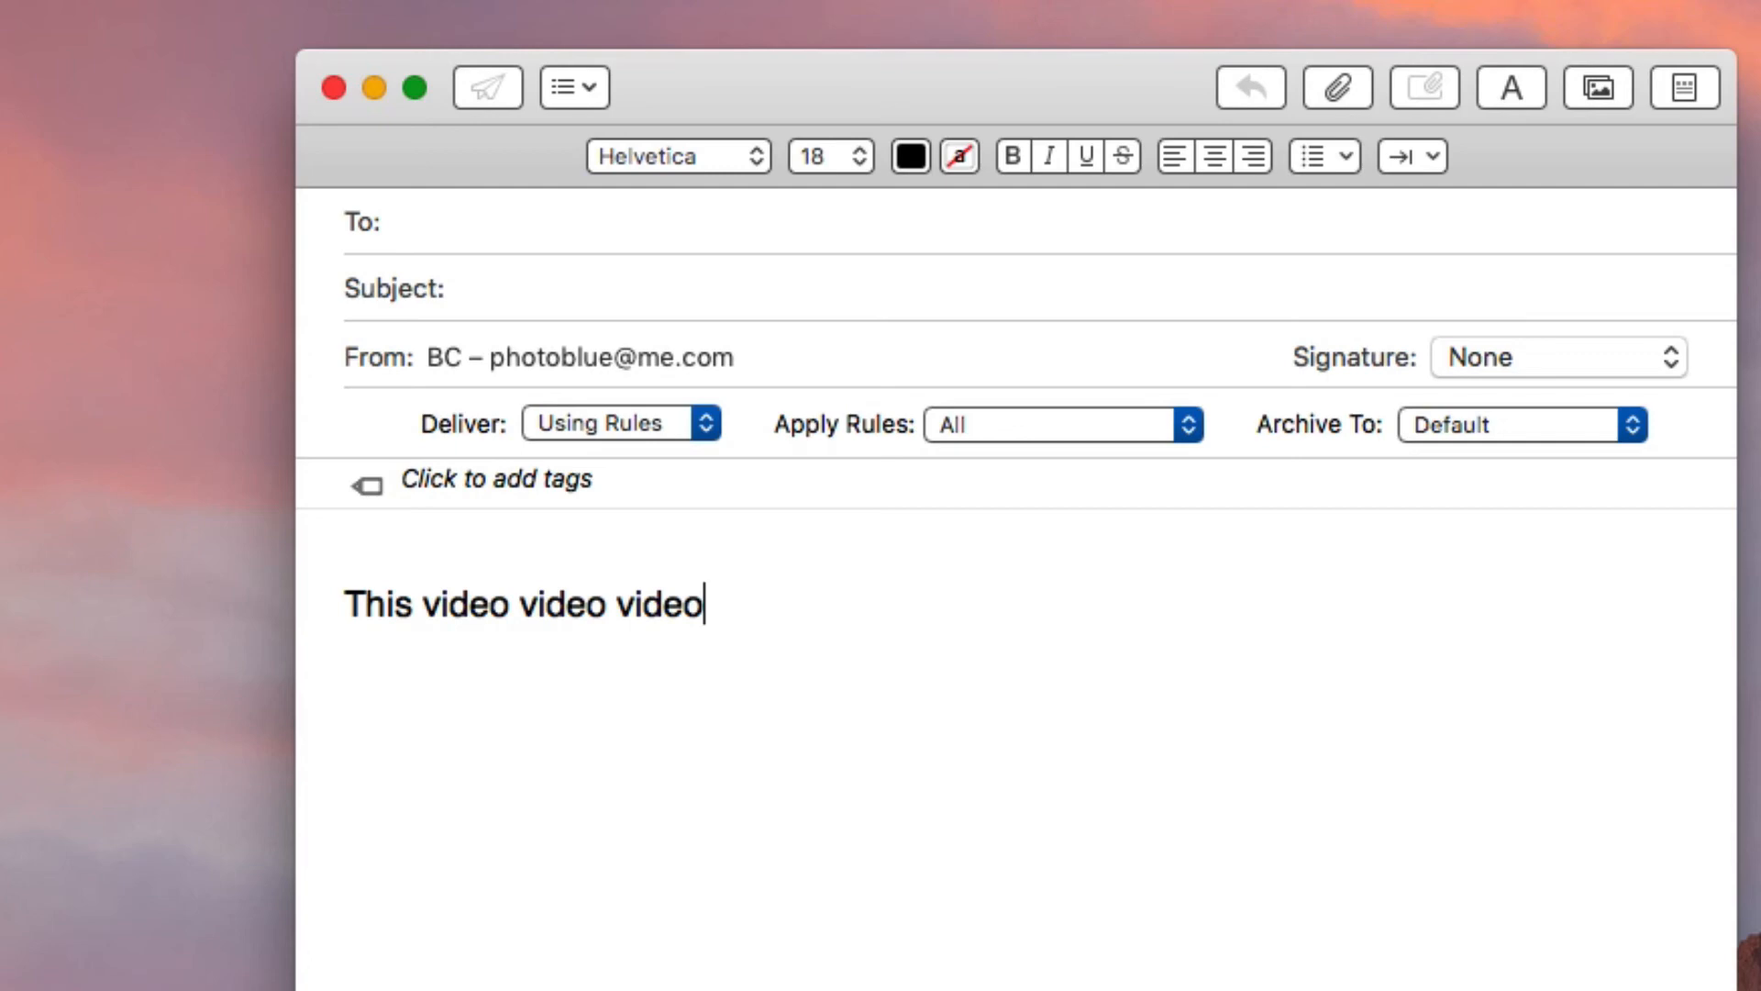
key(BackSpace)
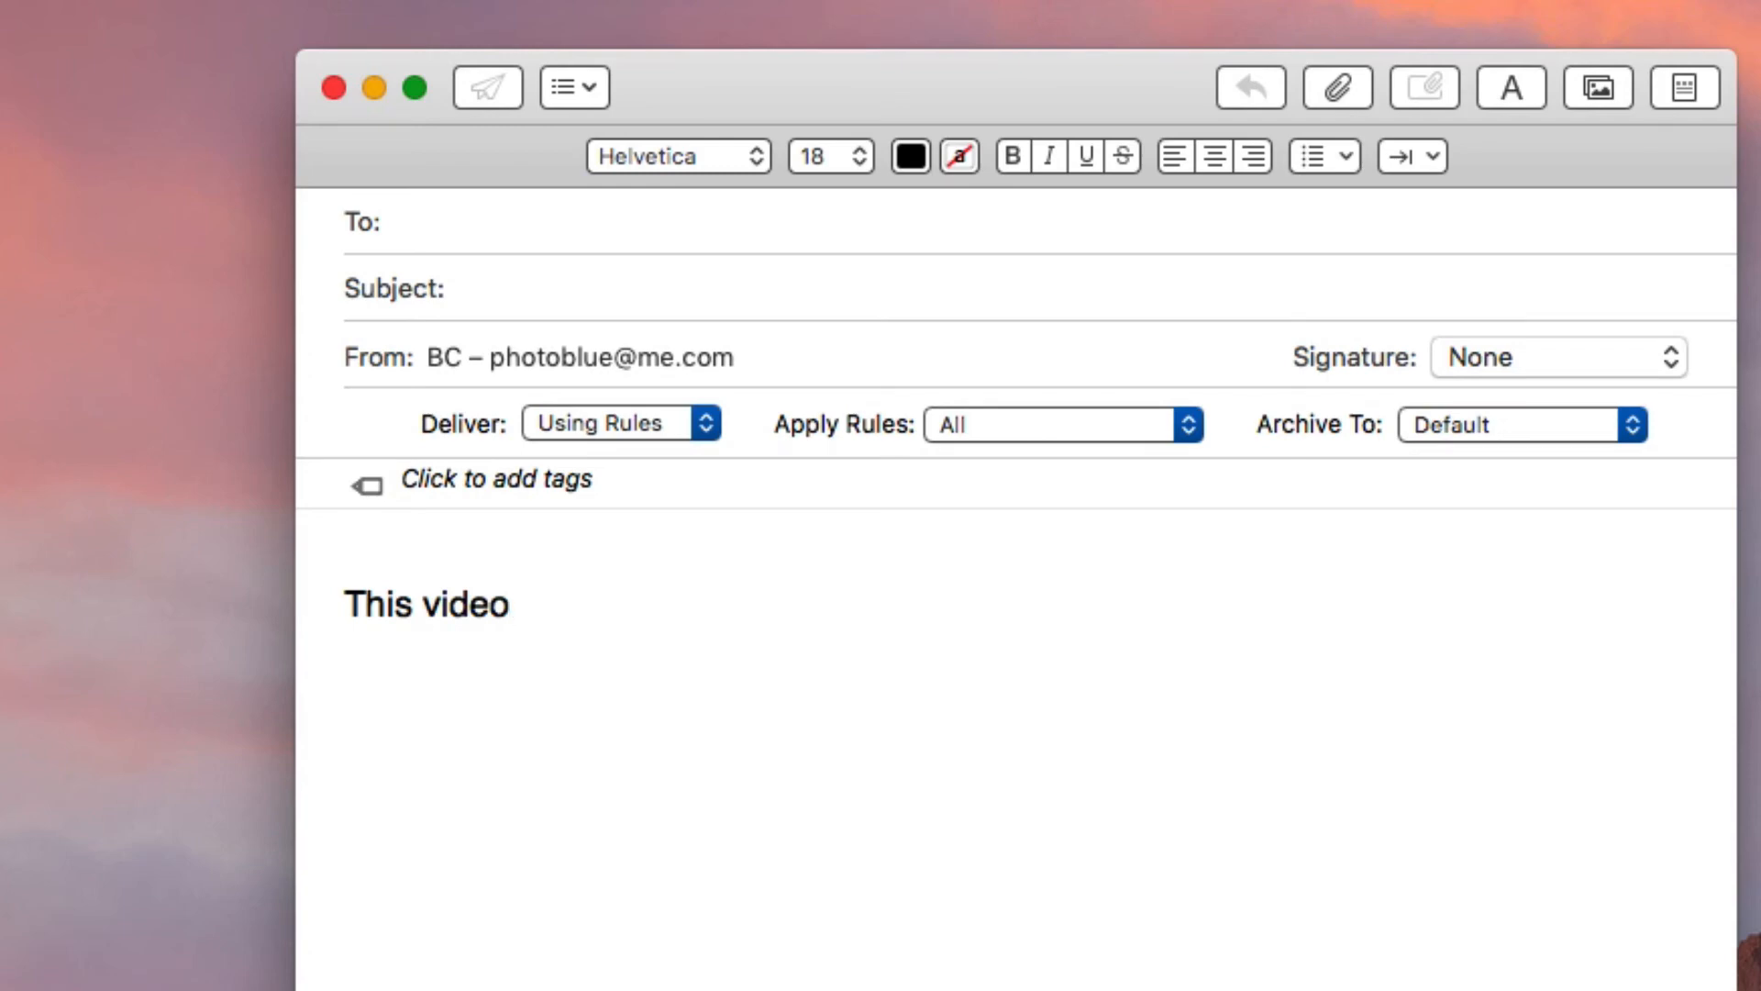
double_click(425, 603)
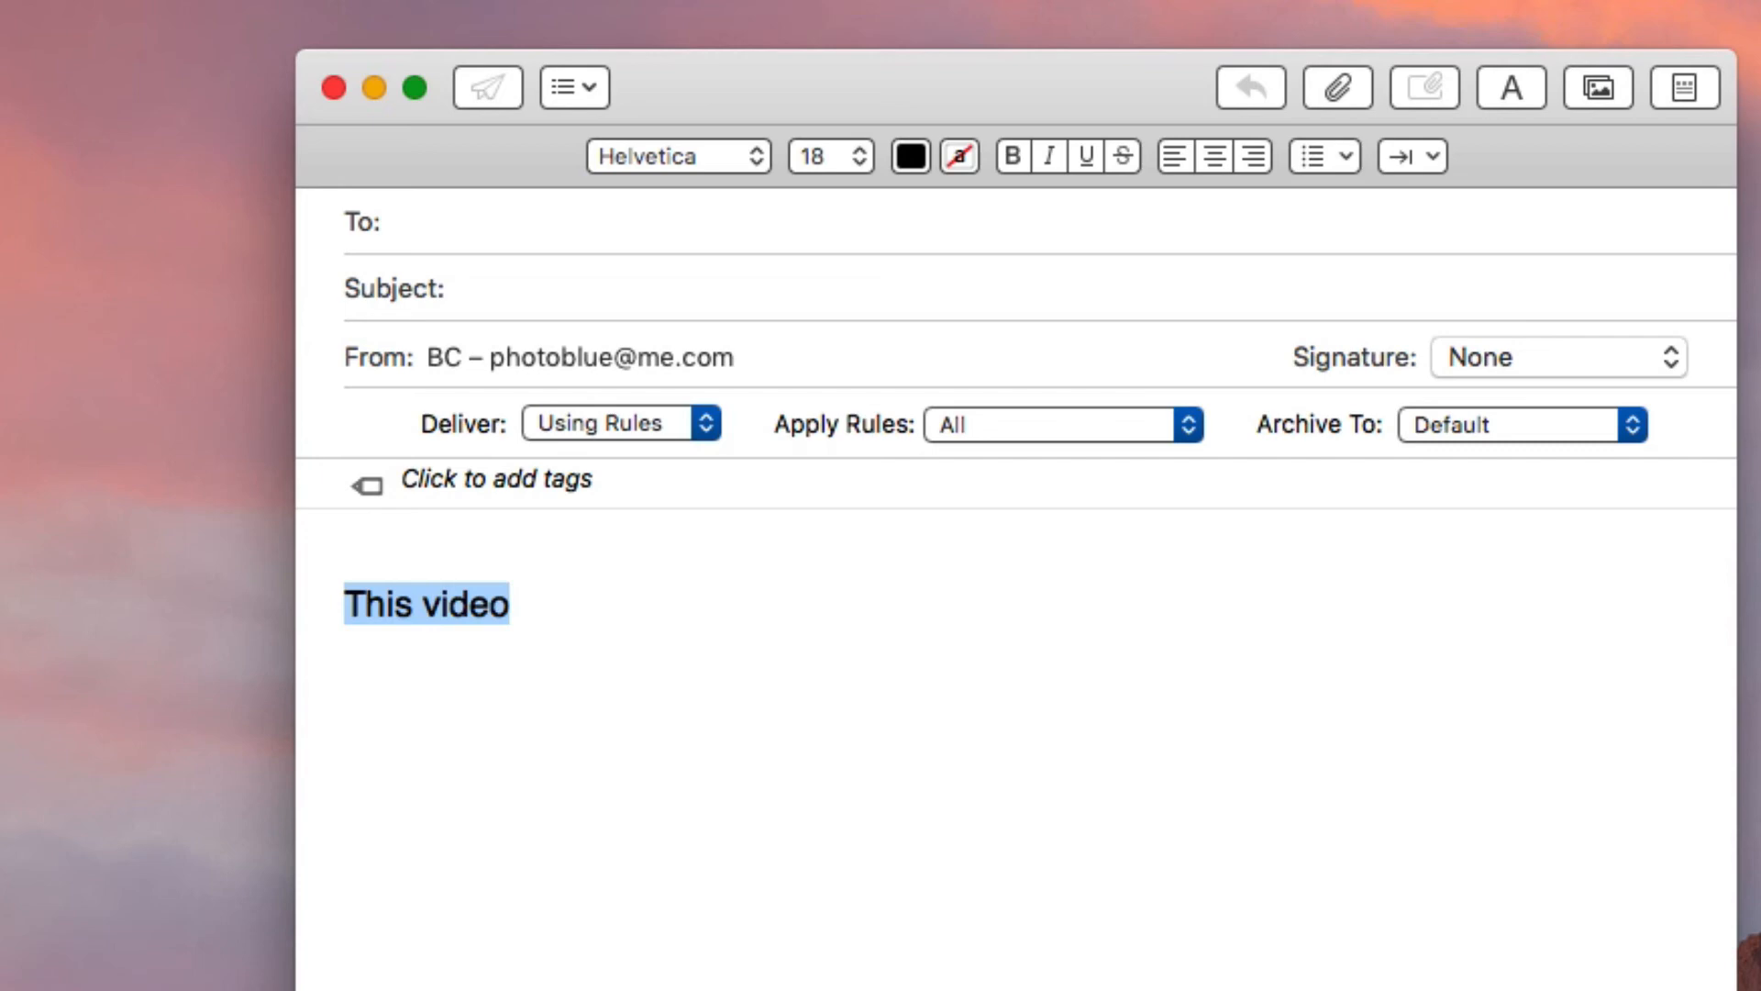